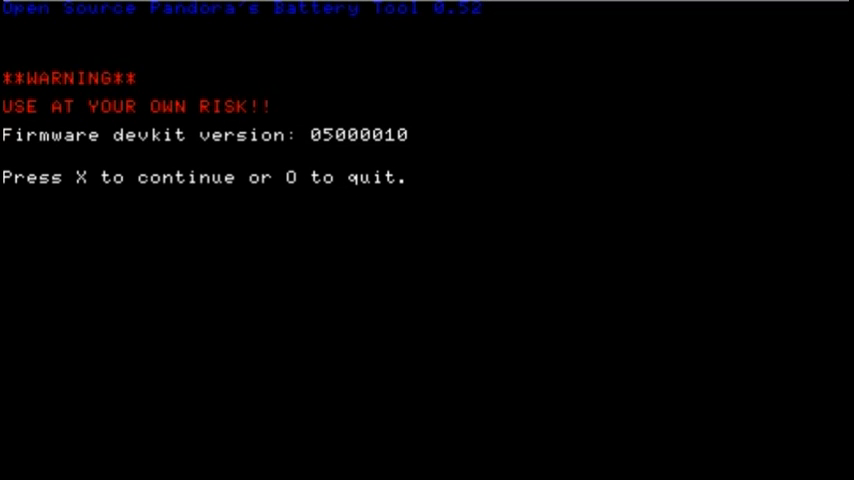
Accept the risk warning to reach the main menu showing serial 0x12345678.
key(x)
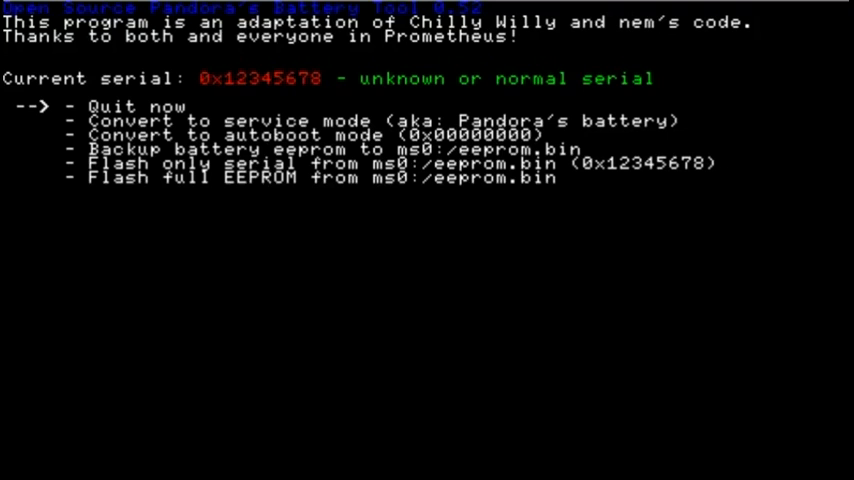
Back up the battery EEPROM to ms0:/eeprom.bin and return to the menu.
key(down)
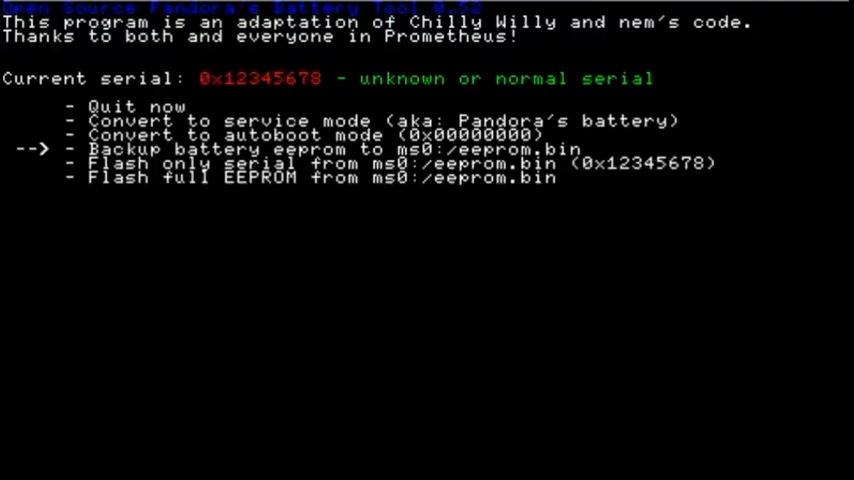
key(enter)
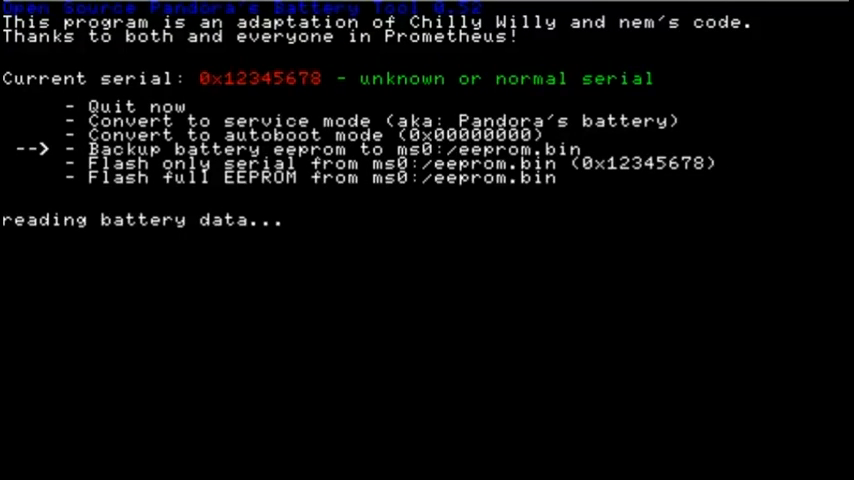
key(enter)
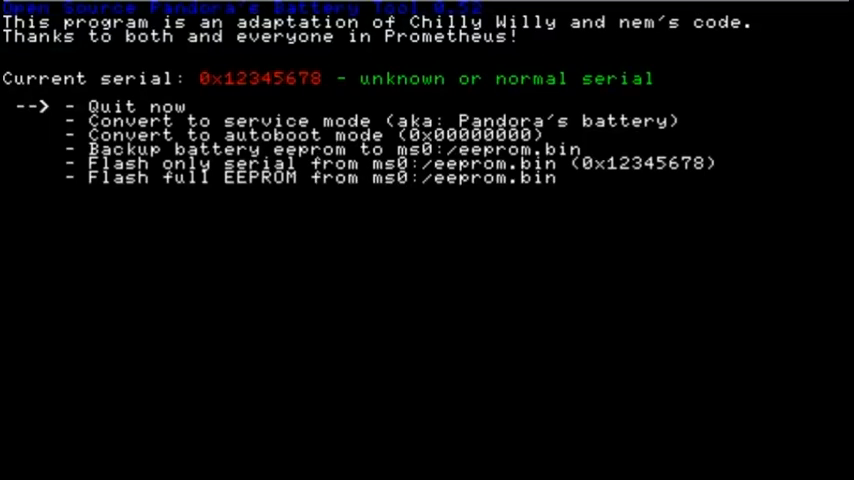
Convert the battery to service mode, giving serial 0xffffffff.
key(Down)
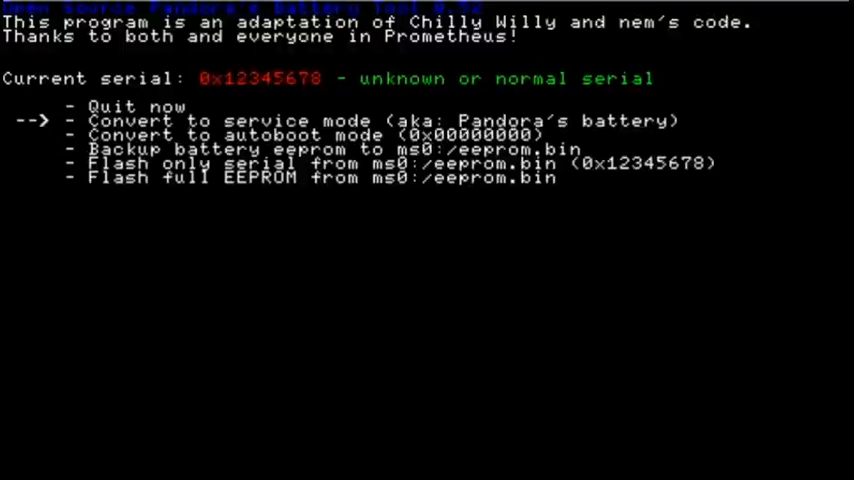
key(enter)
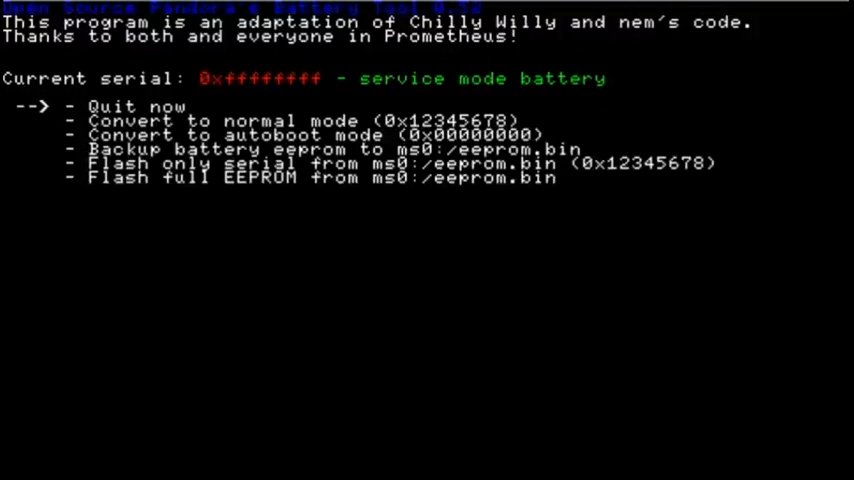
Flash the battery back to normal mode with serial 0x12345678 and return.
key(down)
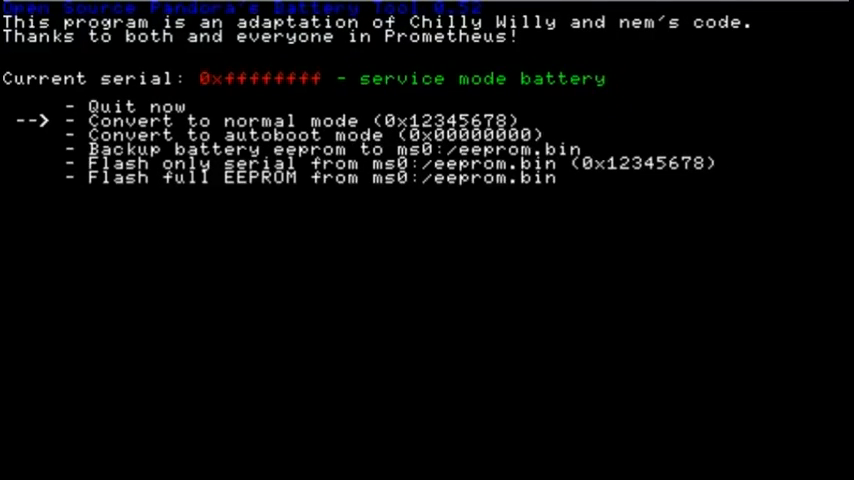
key(enter)
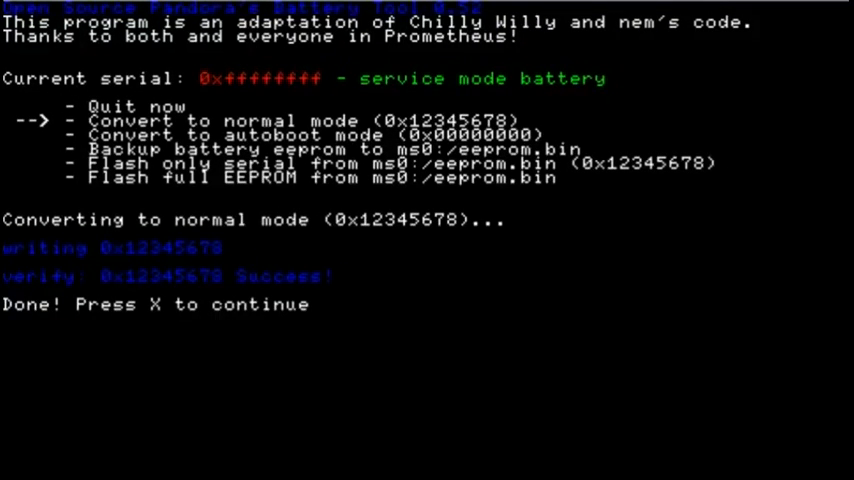
key(x)
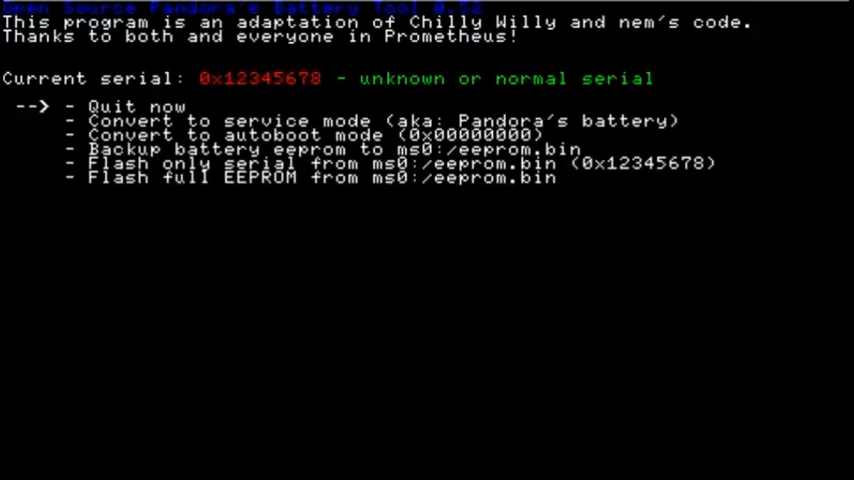